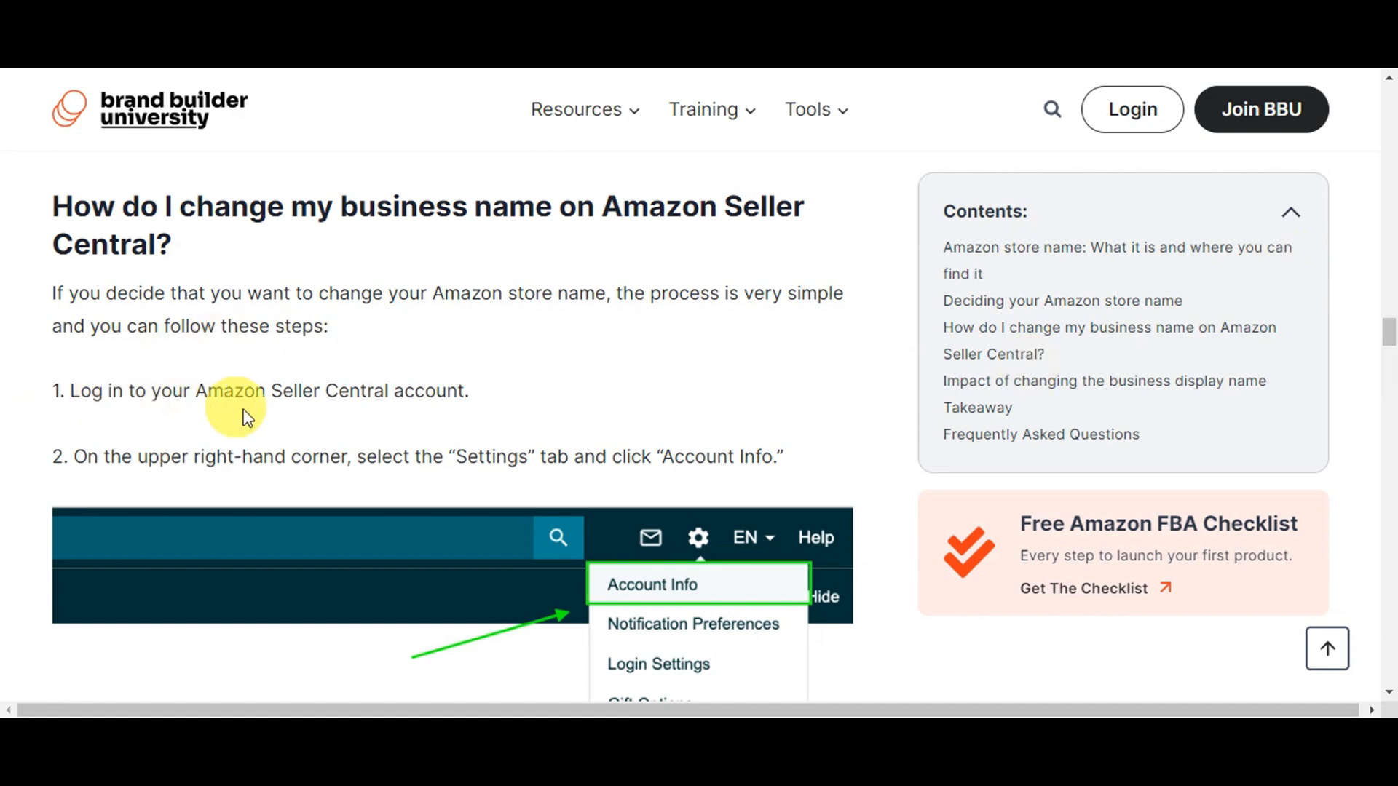
pyautogui.scroll(-3)
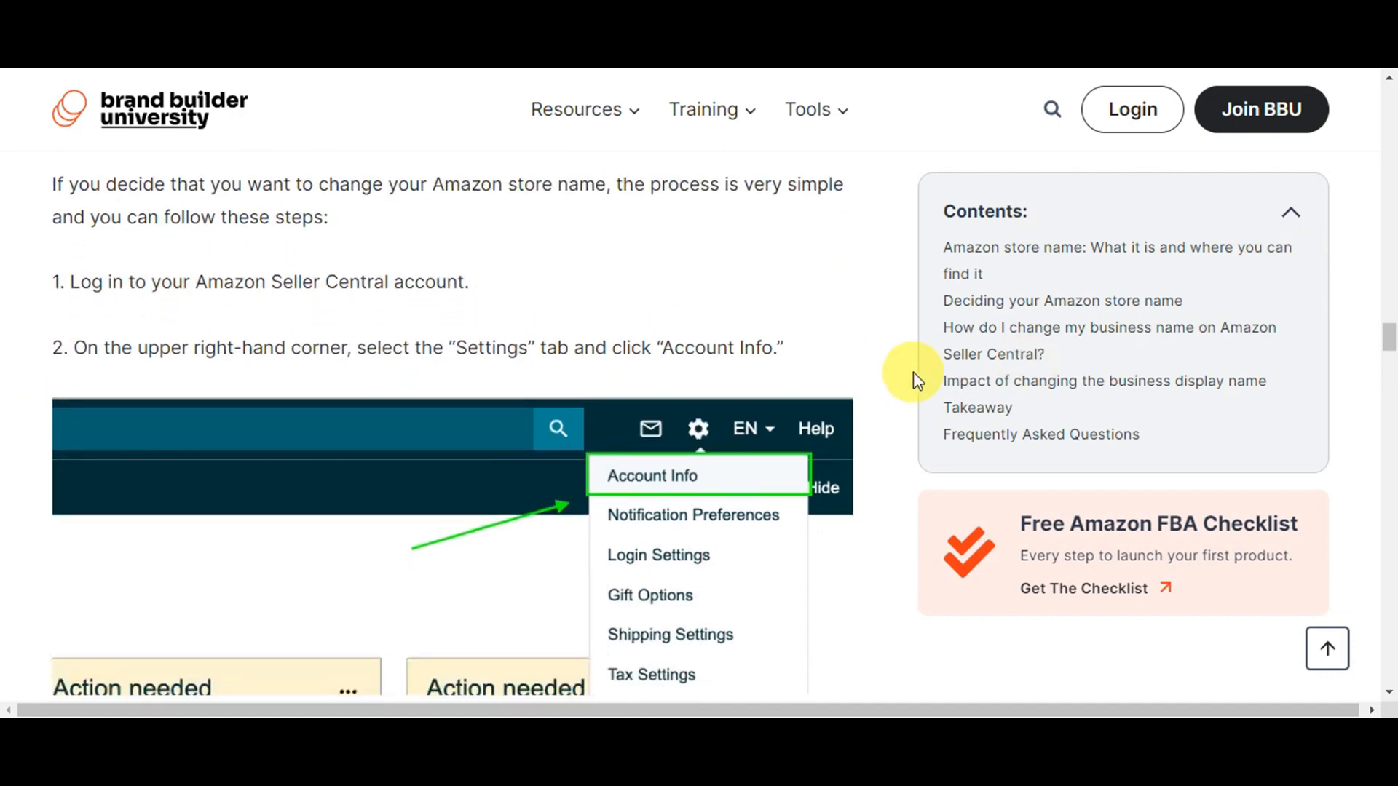
pyautogui.scroll(-3)
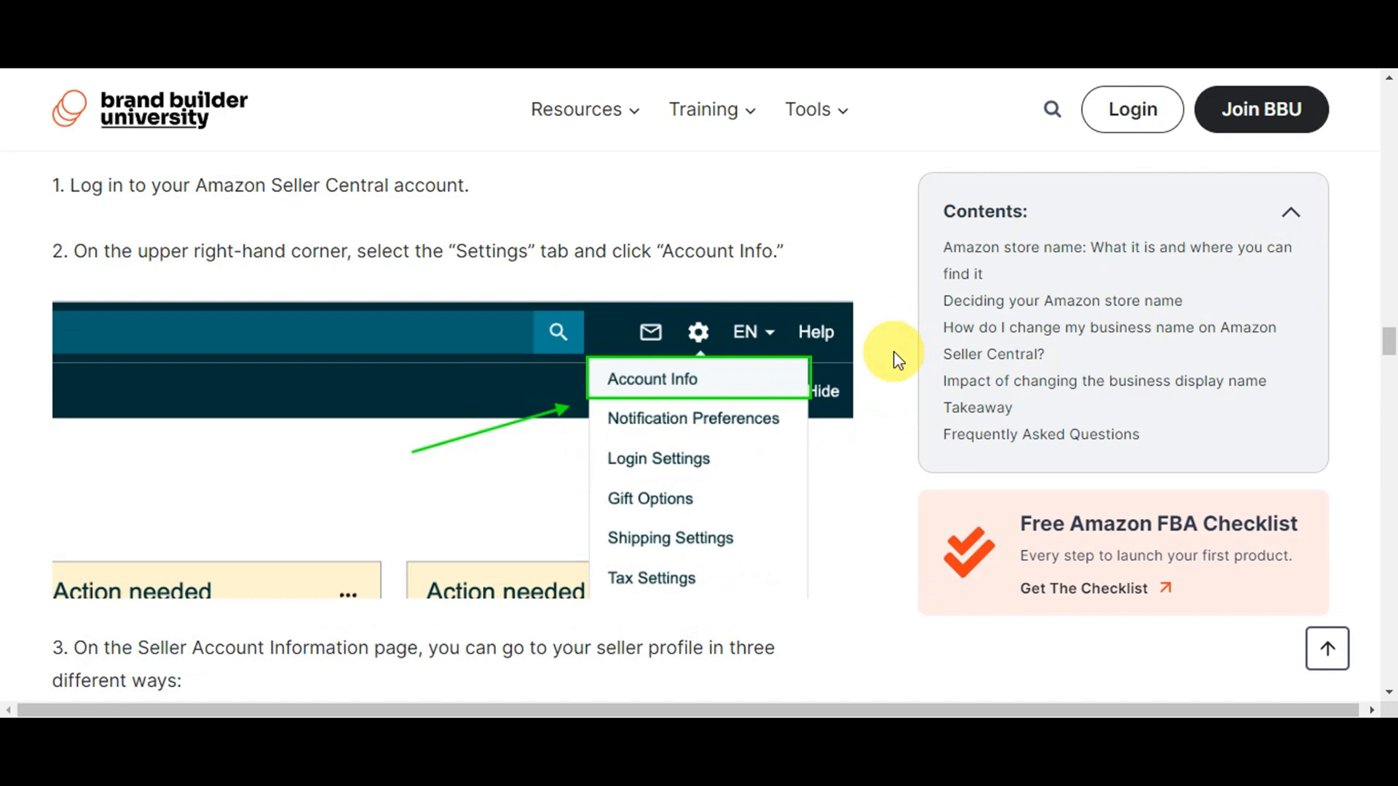
pyautogui.moveTo(735, 352)
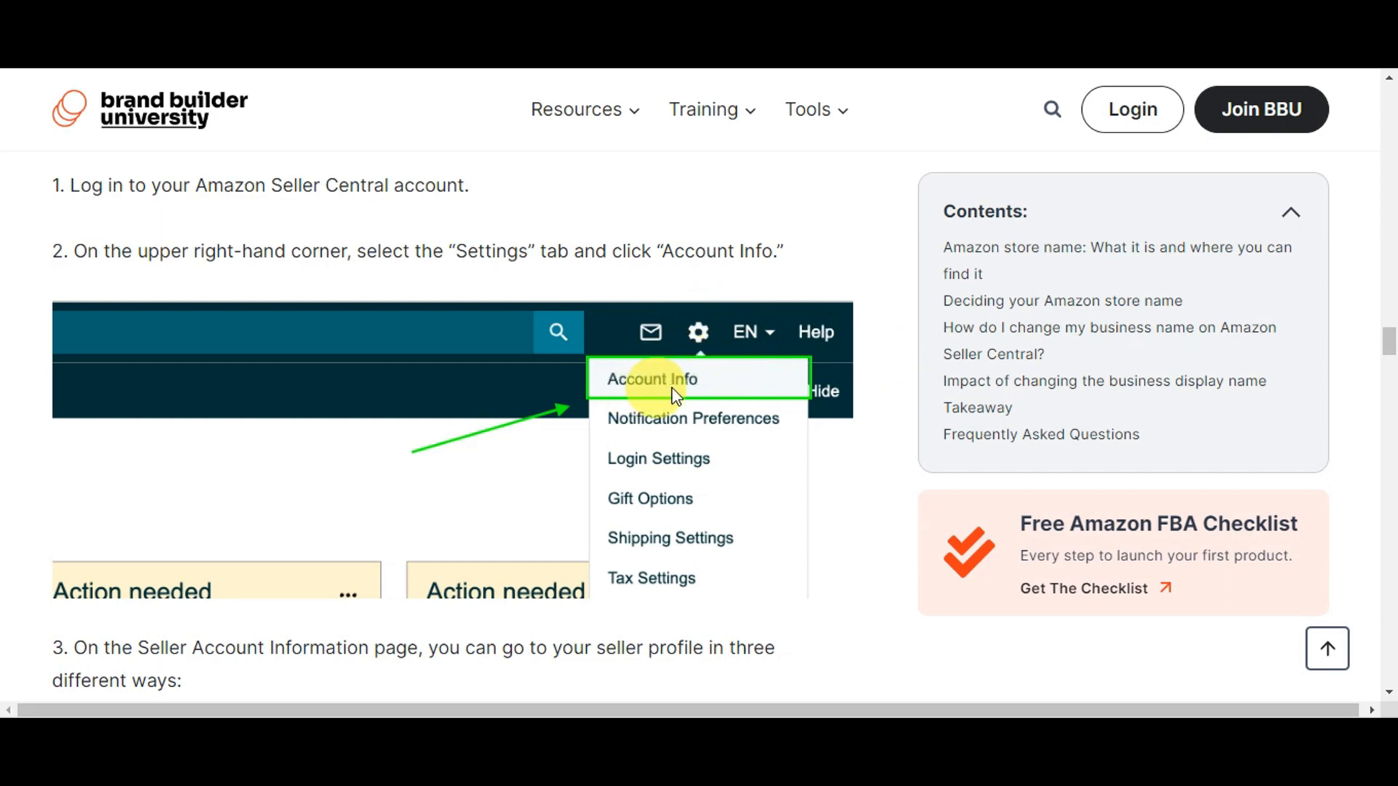
pyautogui.scroll(-3)
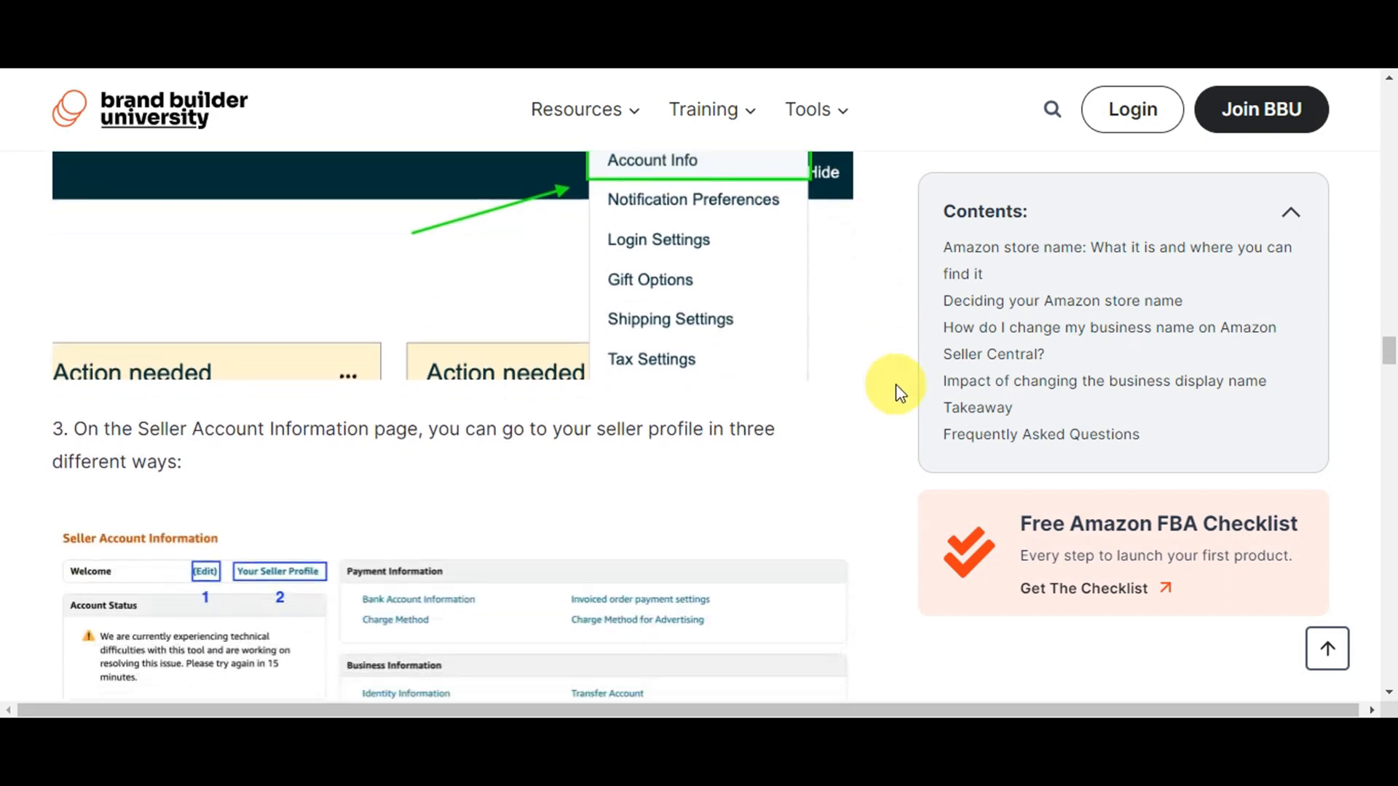
pyautogui.scroll(-3)
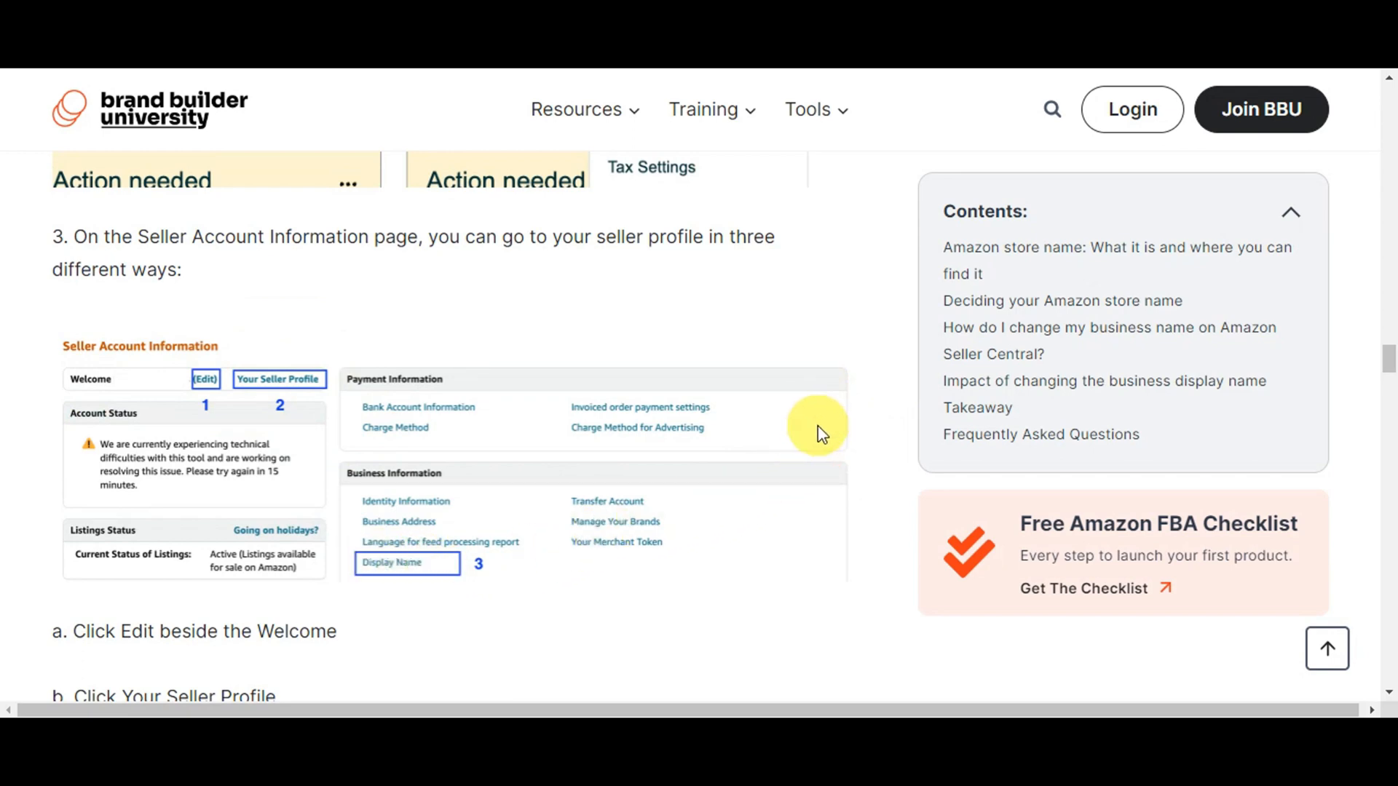
pyautogui.scroll(-3)
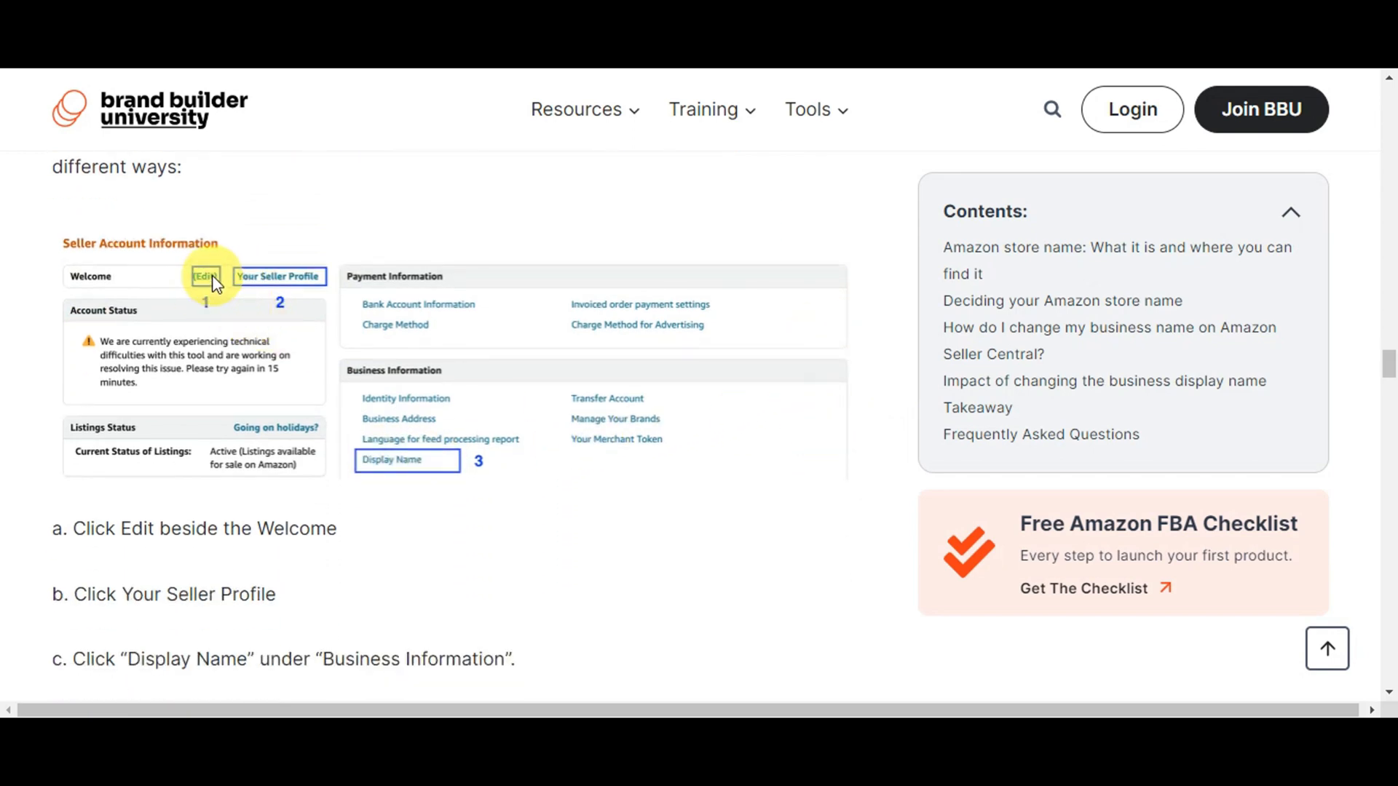
pyautogui.scroll(-3)
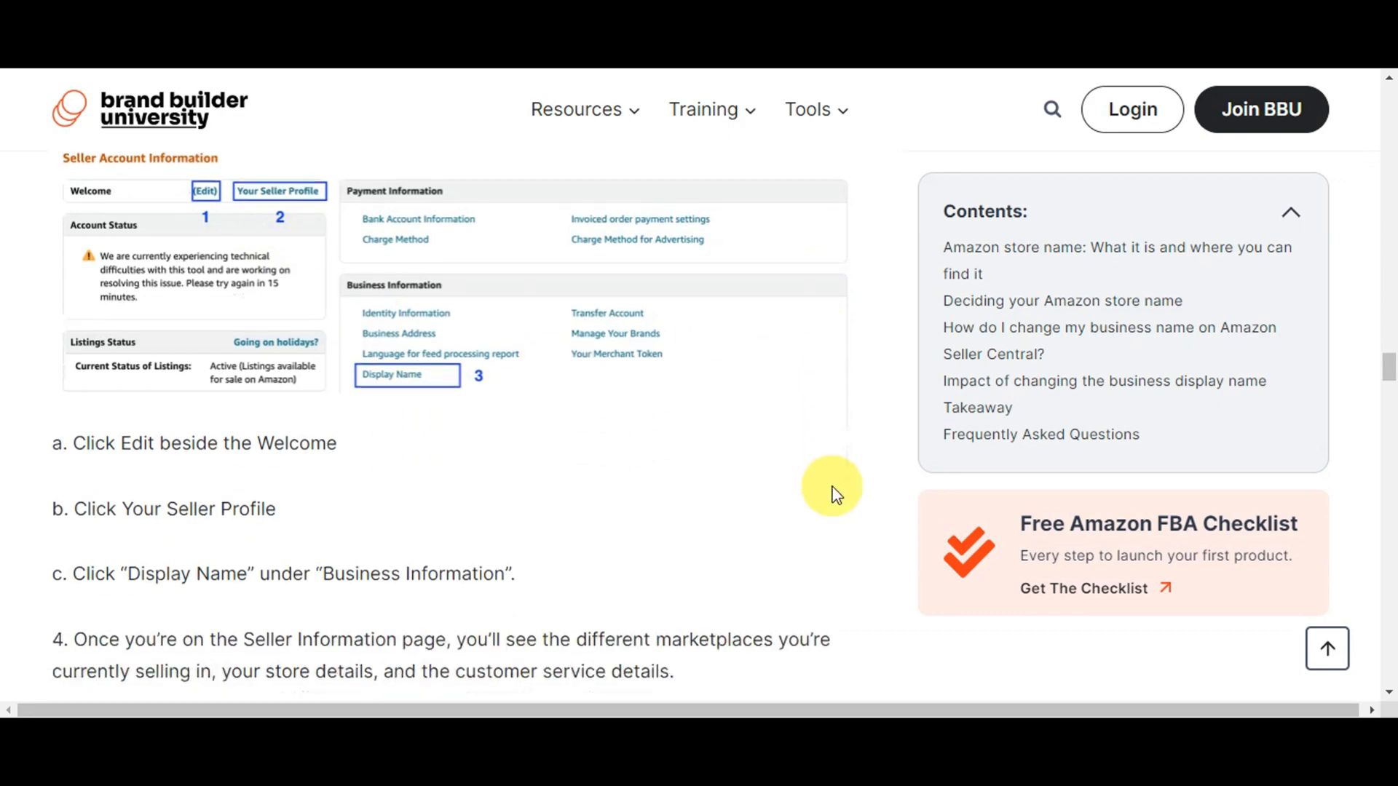
pyautogui.scroll(-3)
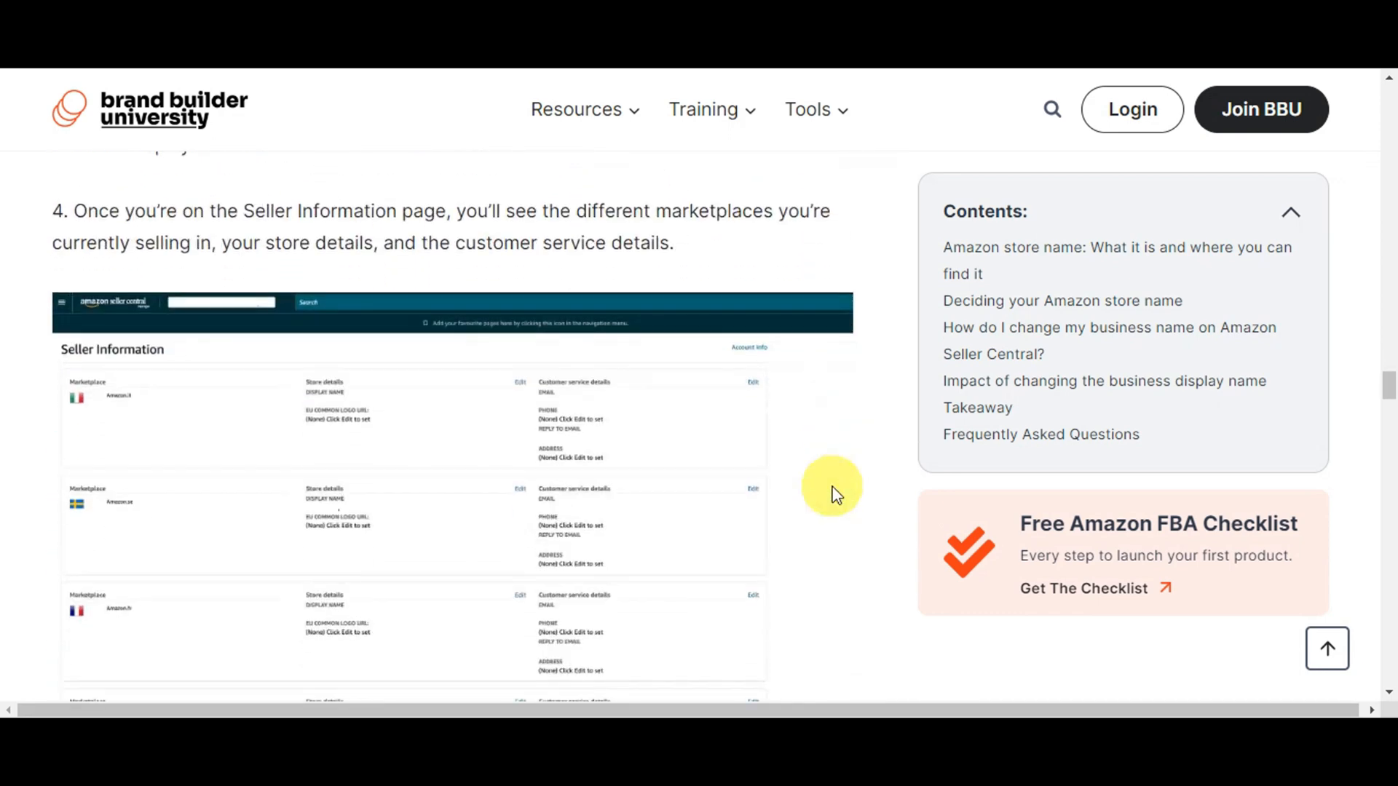
pyautogui.moveTo(159, 540)
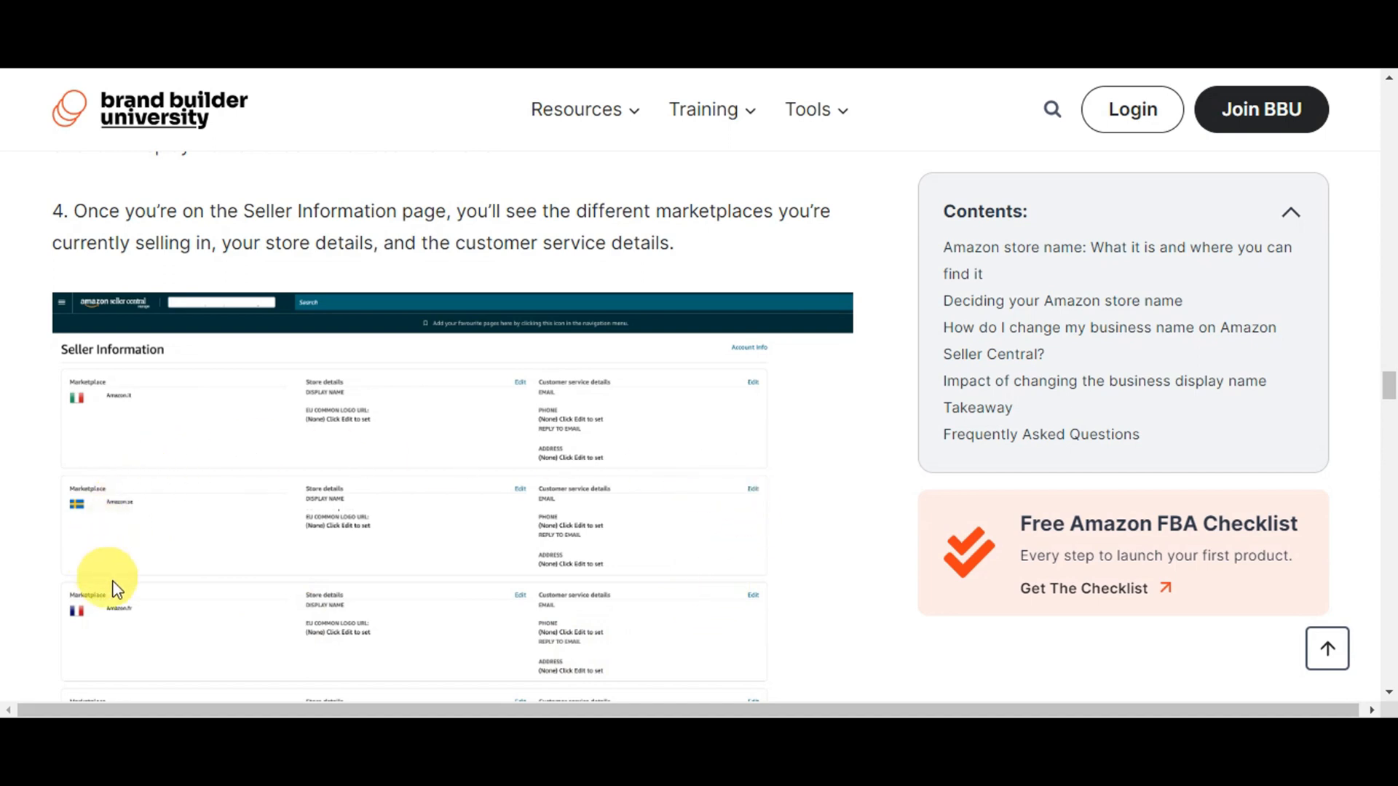
pyautogui.moveTo(853, 419)
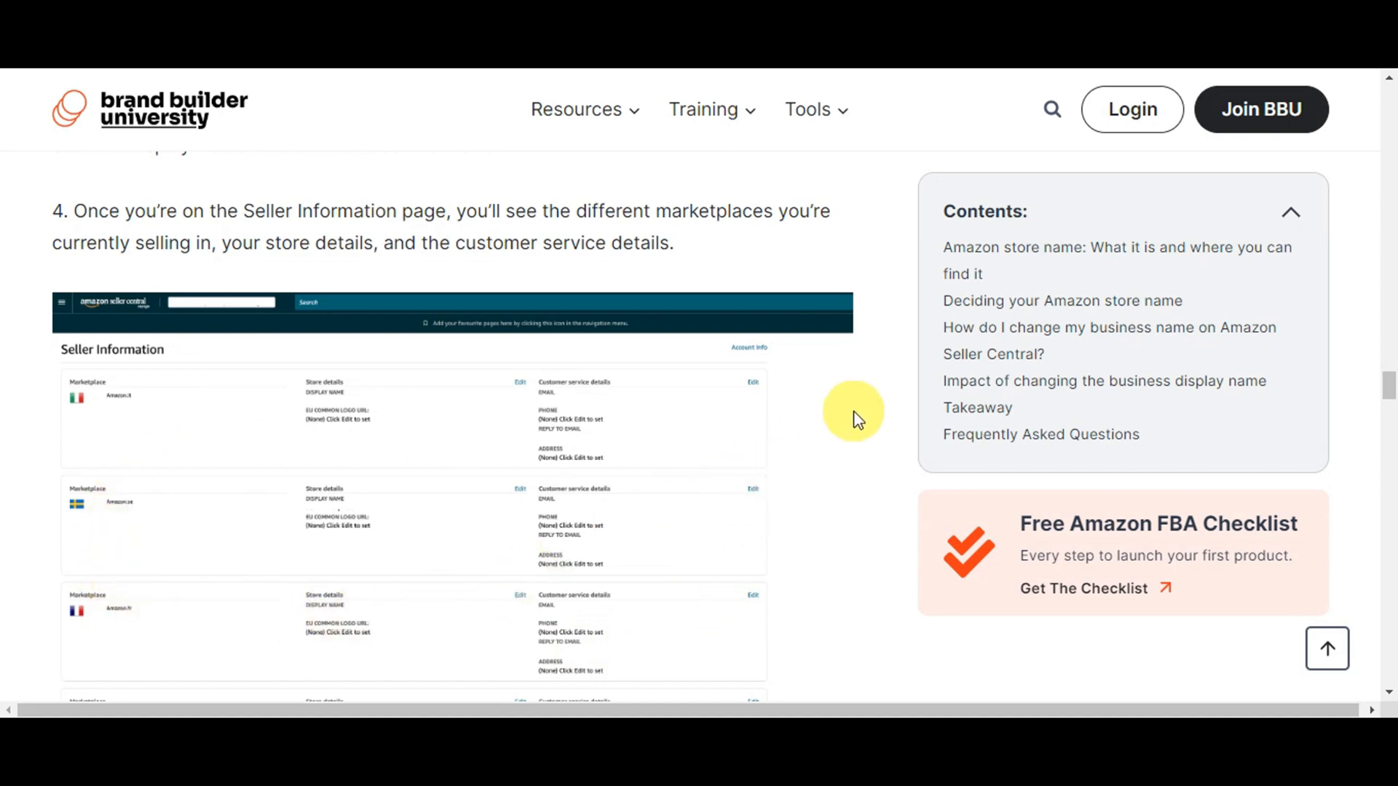
pyautogui.scroll(-3)
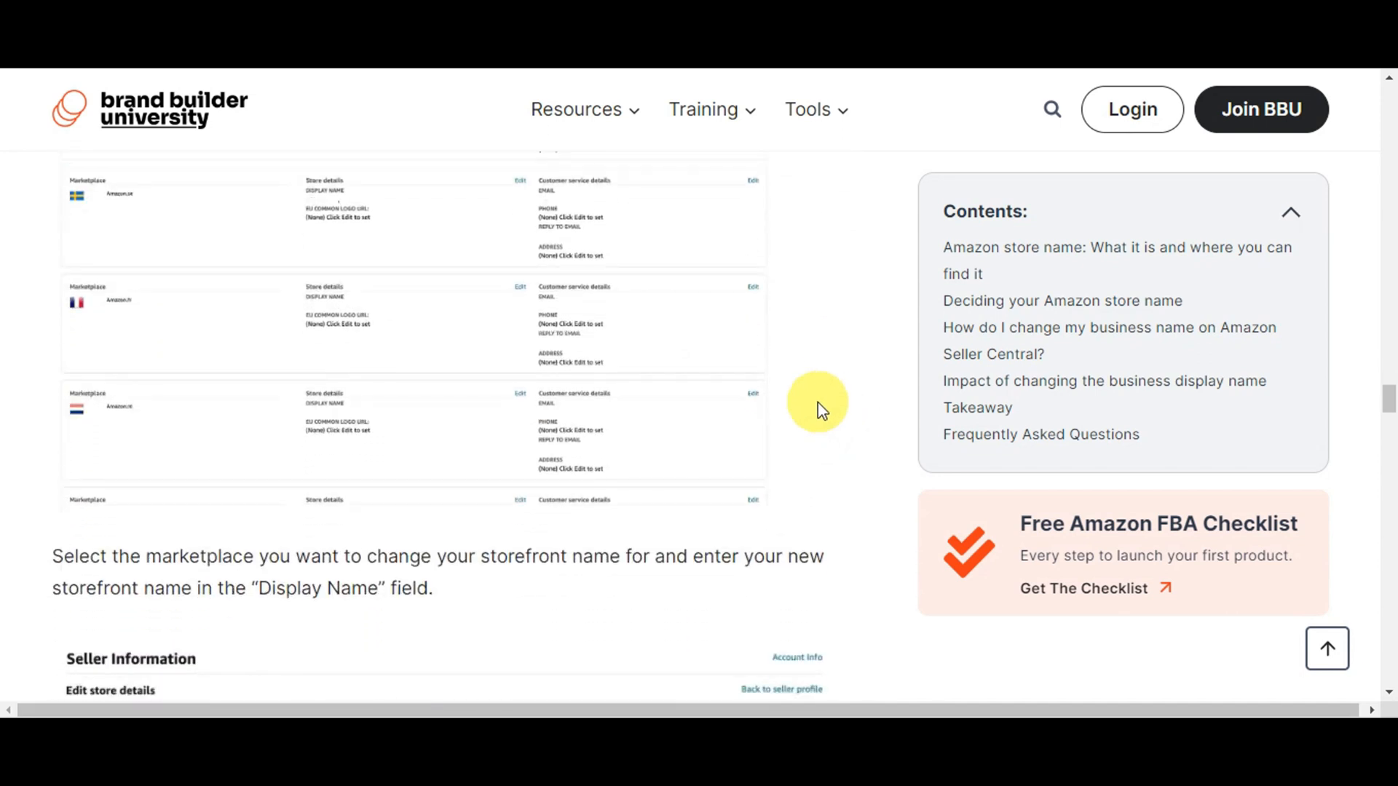
pyautogui.moveTo(751, 398)
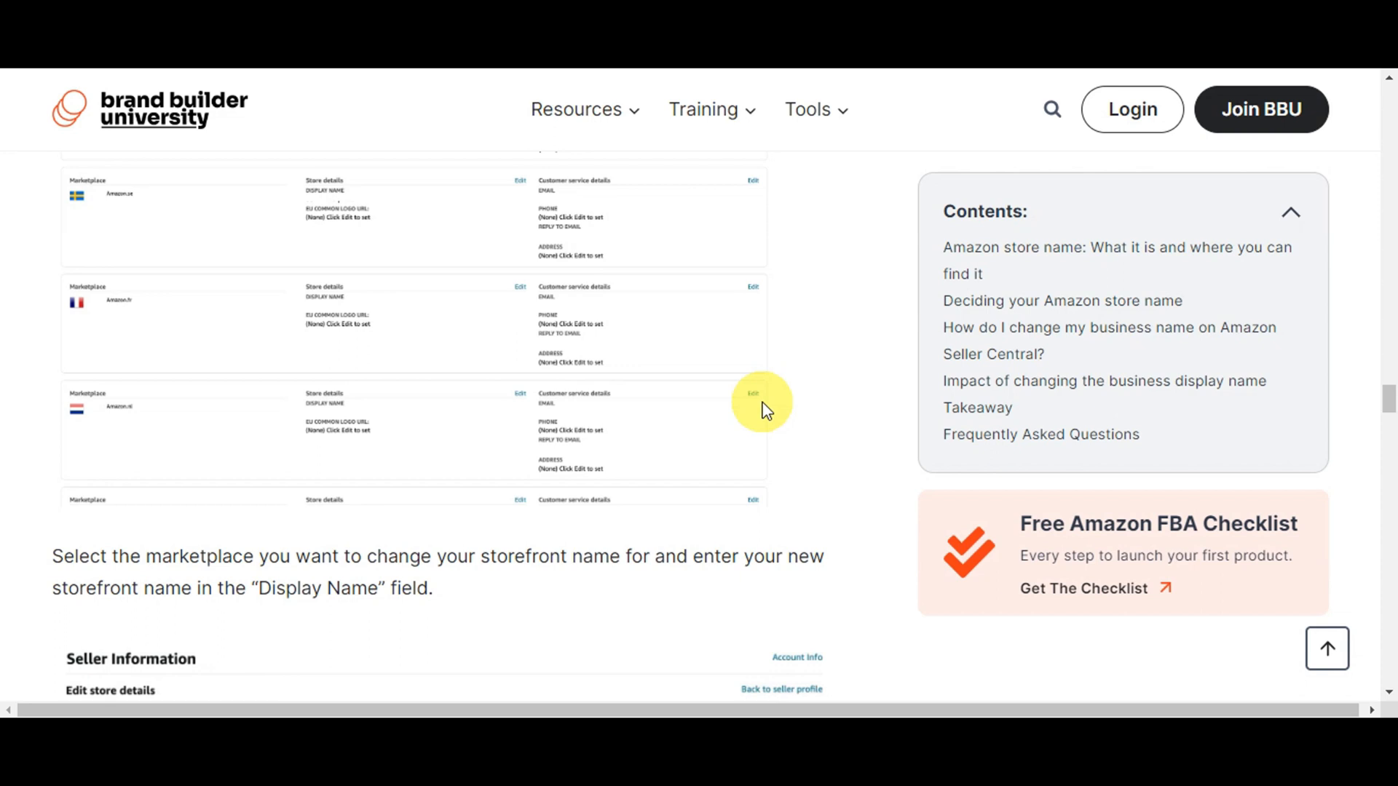
pyautogui.moveTo(825, 420)
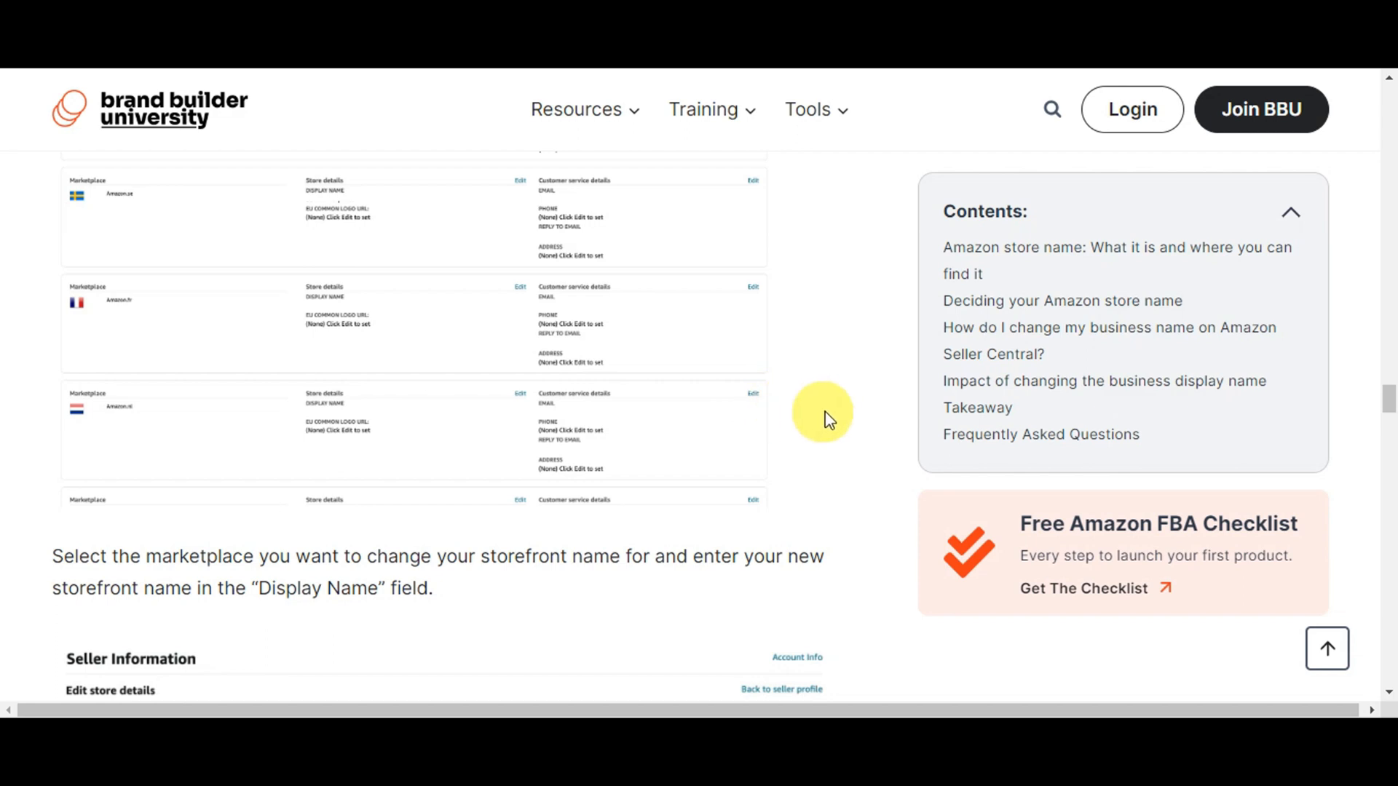
pyautogui.scroll(-3)
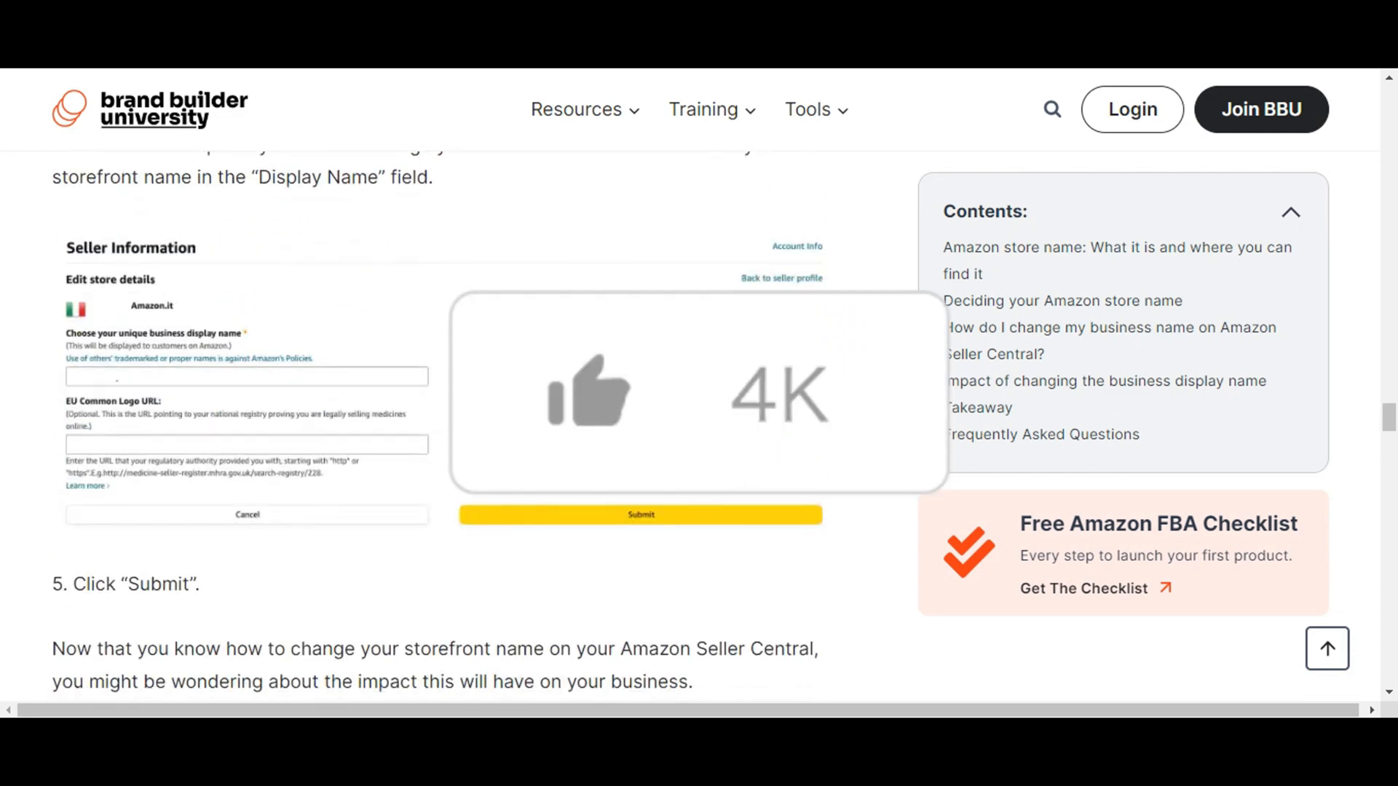